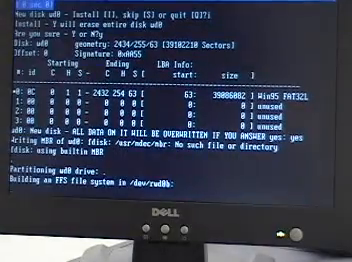
Follow the installer output as partitioning finishes and the IP address is entered
{"action": "scroll", "scroll_direction": "down", "scroll_amount": 3}
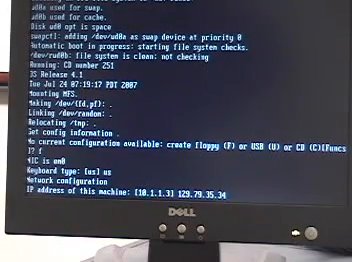
Follow the console as the netmask, gateway and nameserver addresses are entered
{"action": "scroll", "scroll_direction": "down", "scroll_amount": 3}
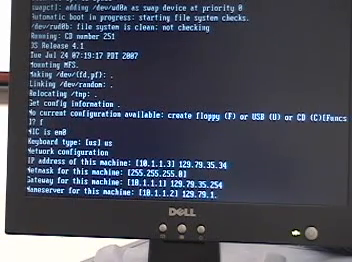
Follow the console as the hostname and domain are entered up to the e-mail prompt
{"action": "scroll", "scroll_direction": "down", "scroll_amount": 3}
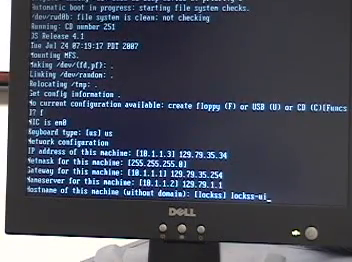
{"action": "scroll", "scroll_direction": "down", "scroll_amount": 3}
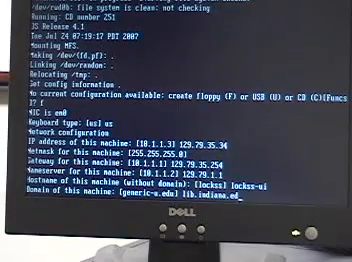
{"action": "scroll", "scroll_direction": "down", "scroll_amount": 3}
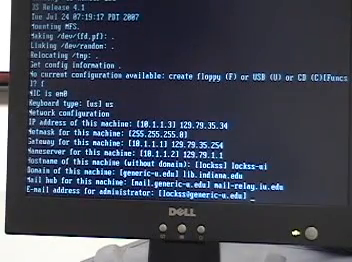
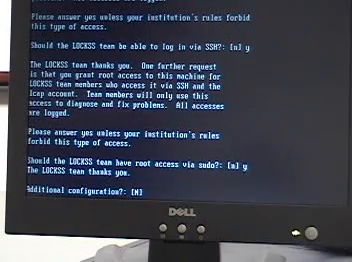
Decline additional configuration with 'n' and confirm the floppy is ready to write the configuration
{"action": "type", "text": "n"}
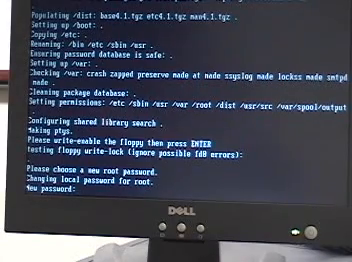
{"action": "key", "text": "Return"}
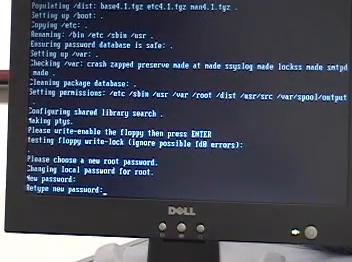